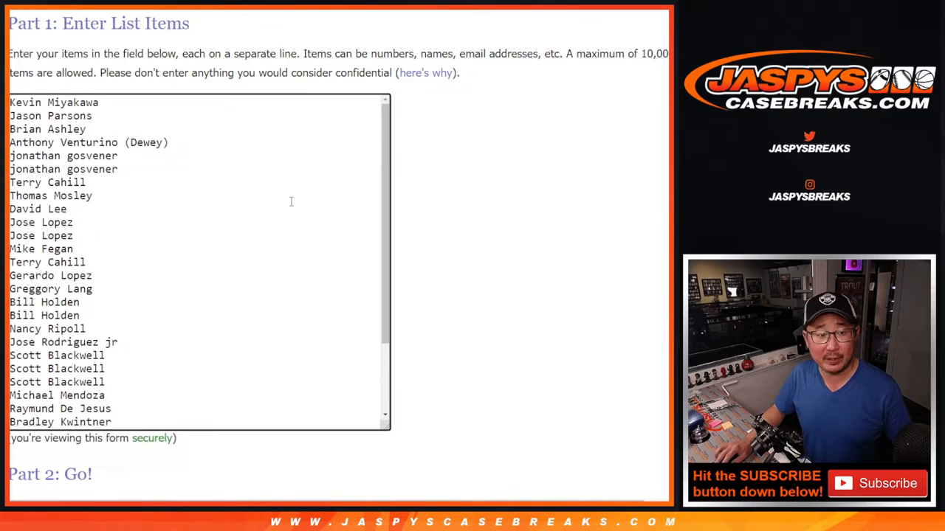
# Step: Scroll past the break names and bring up the Dice Roller with 2 dice
pyautogui.scroll(-3)
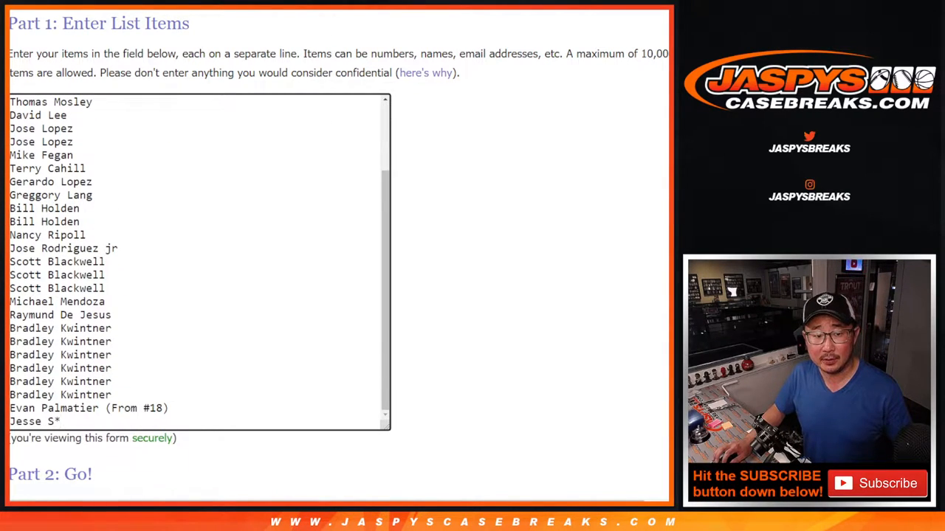
pyautogui.scroll(-3)
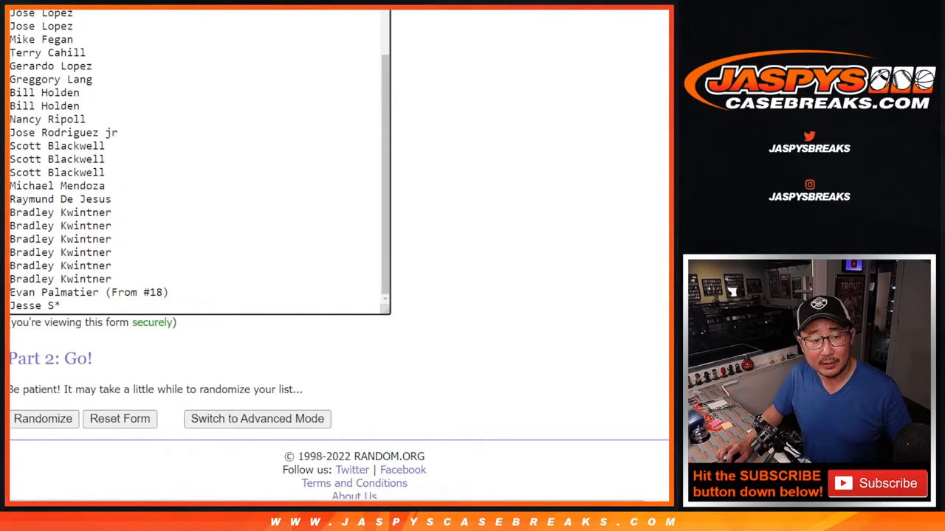
pyautogui.doubleClick(74, 292)
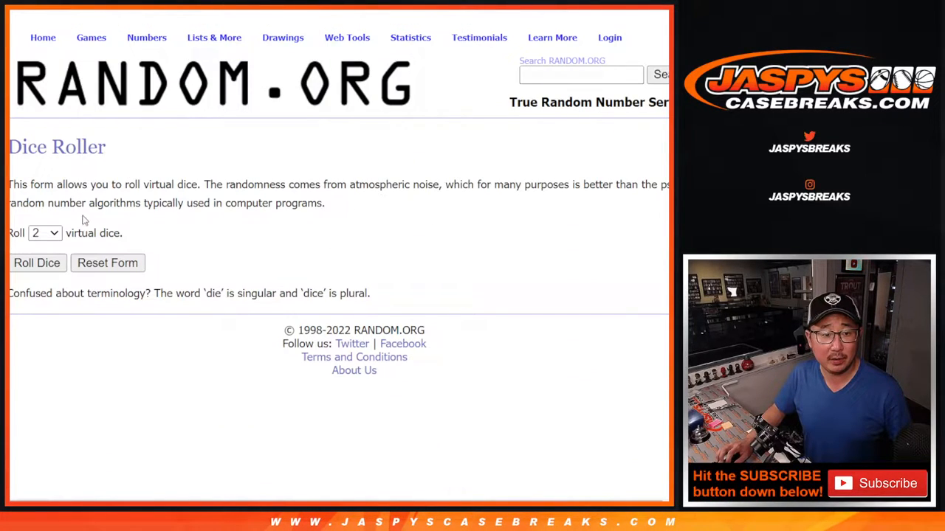
# Step: Return to the break-name list and shuffle it with Randomize plus four Again! reshuffles
pyautogui.click(36, 263)
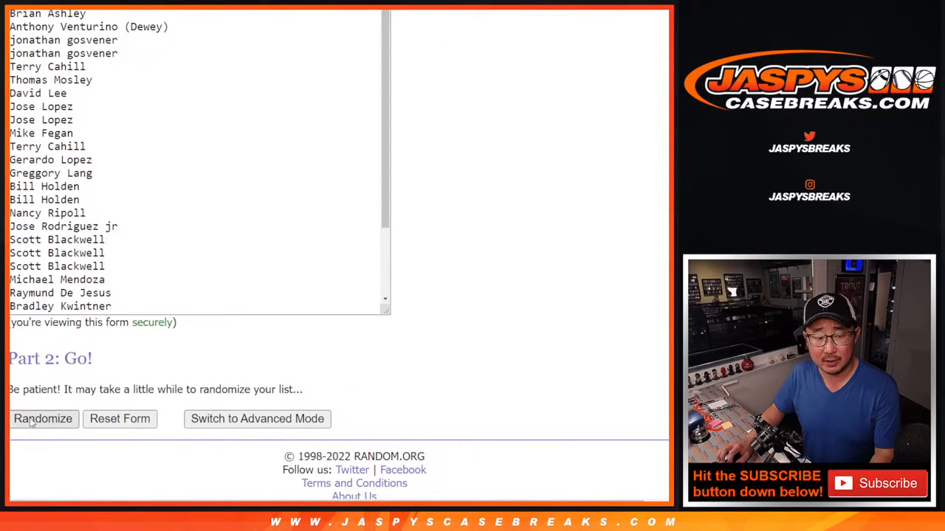
pyautogui.click(42, 419)
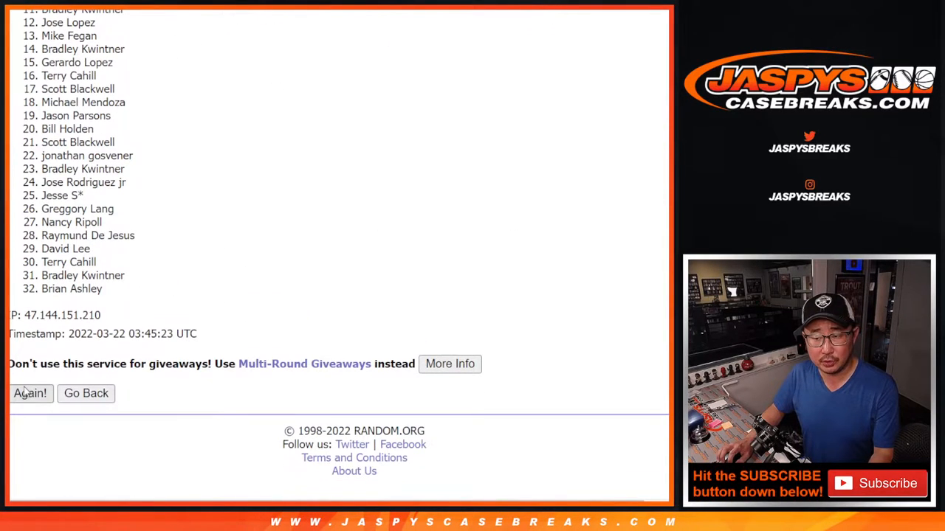
pyautogui.click(30, 393)
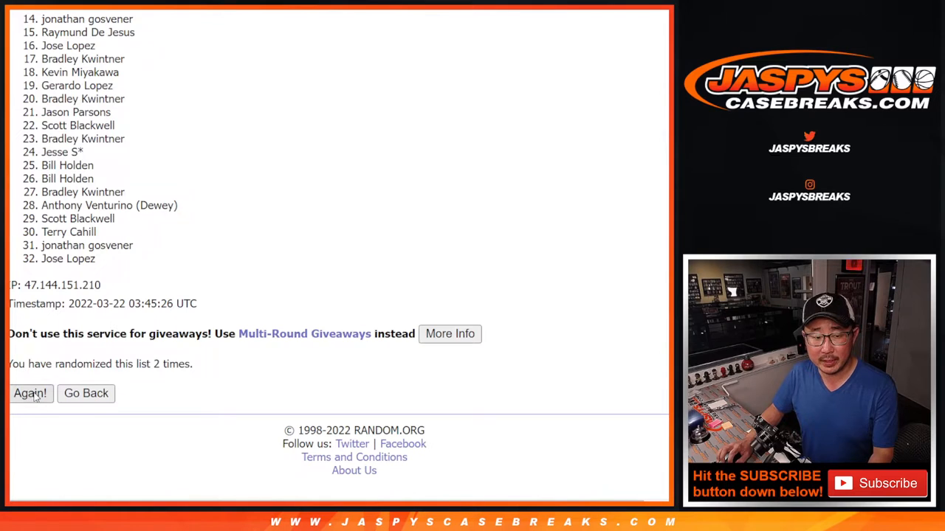
pyautogui.click(30, 393)
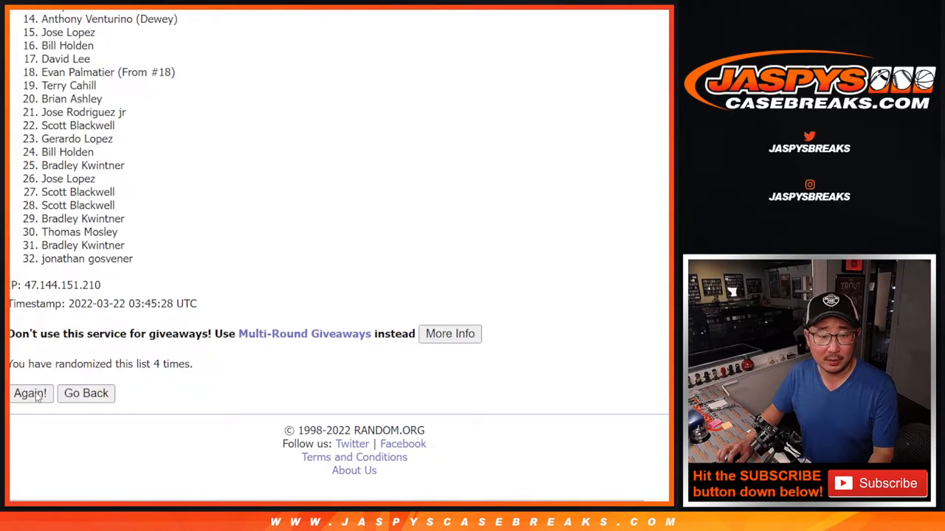
pyautogui.click(30, 393)
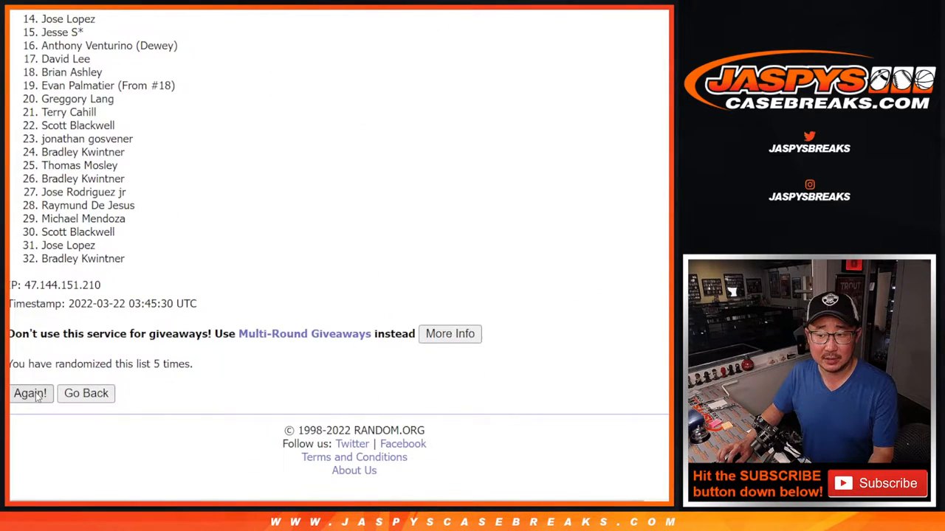
pyautogui.click(30, 393)
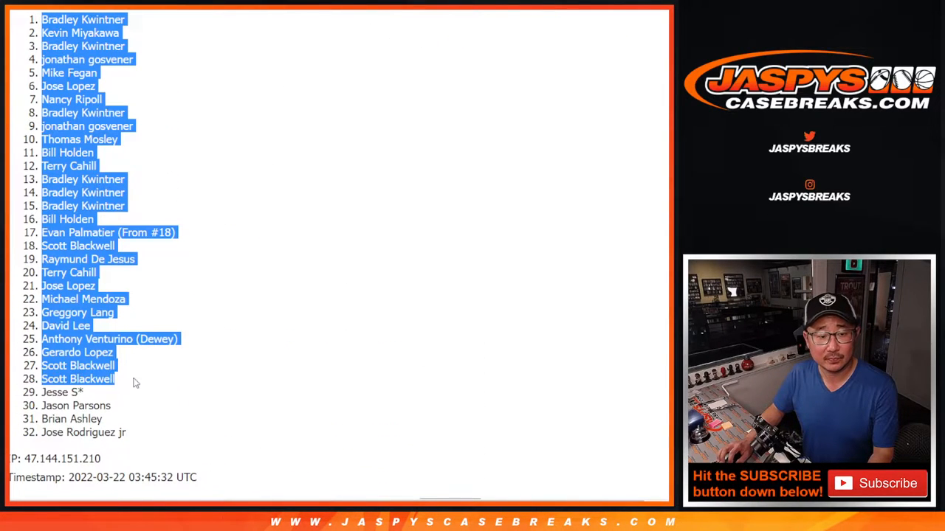
pyautogui.scroll(-3)
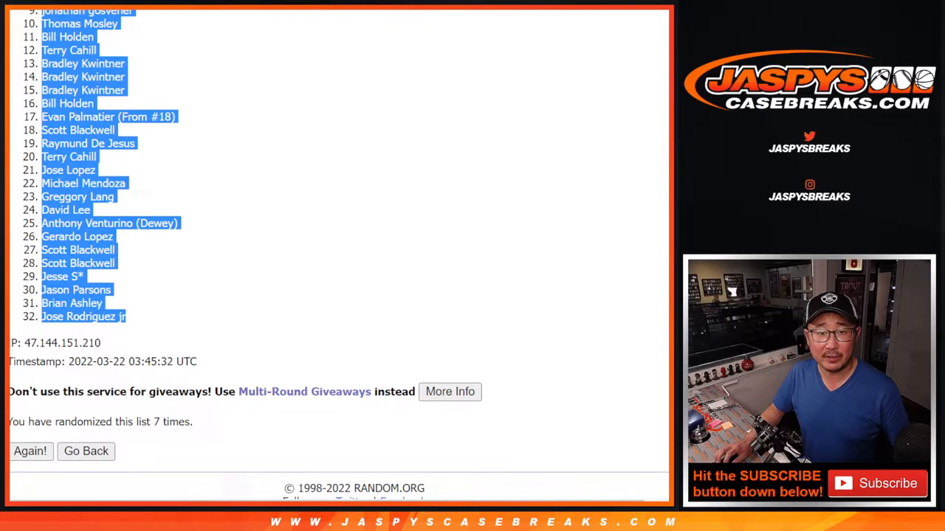
# Step: Switch to the football team list and shuffle it with Randomize plus four Again! reshuffles
pyautogui.click(85, 452)
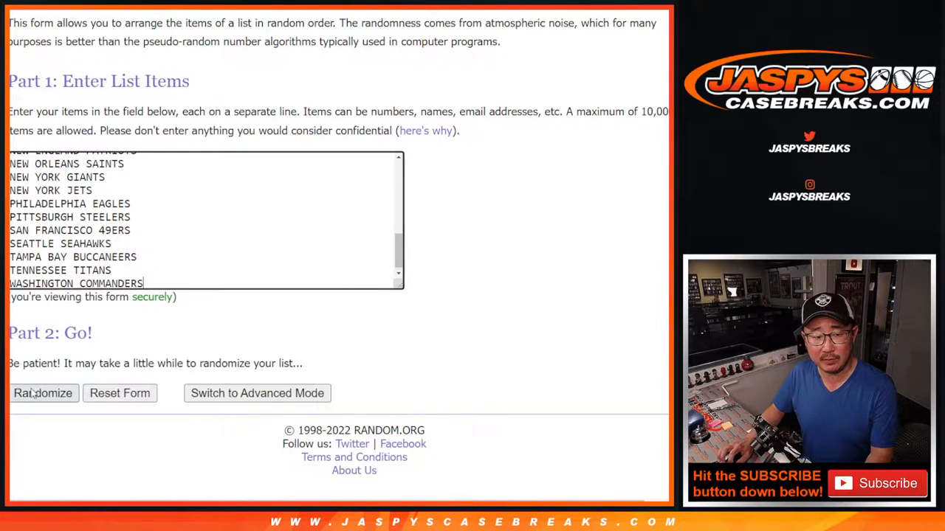
pyautogui.click(42, 393)
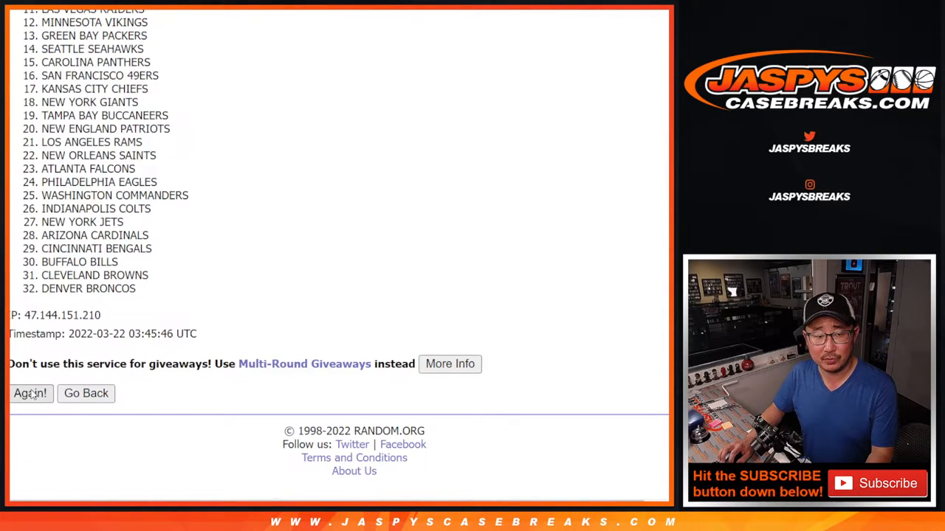
pyautogui.click(30, 393)
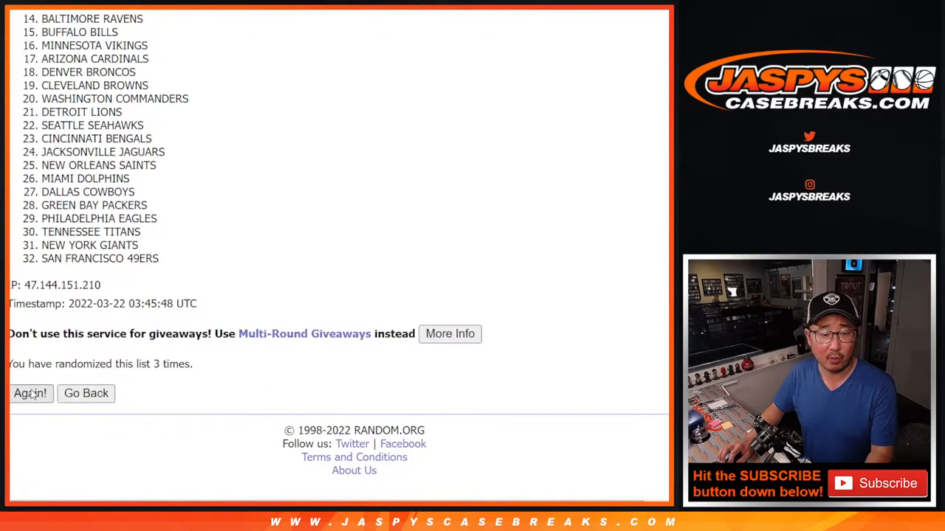
pyautogui.click(30, 393)
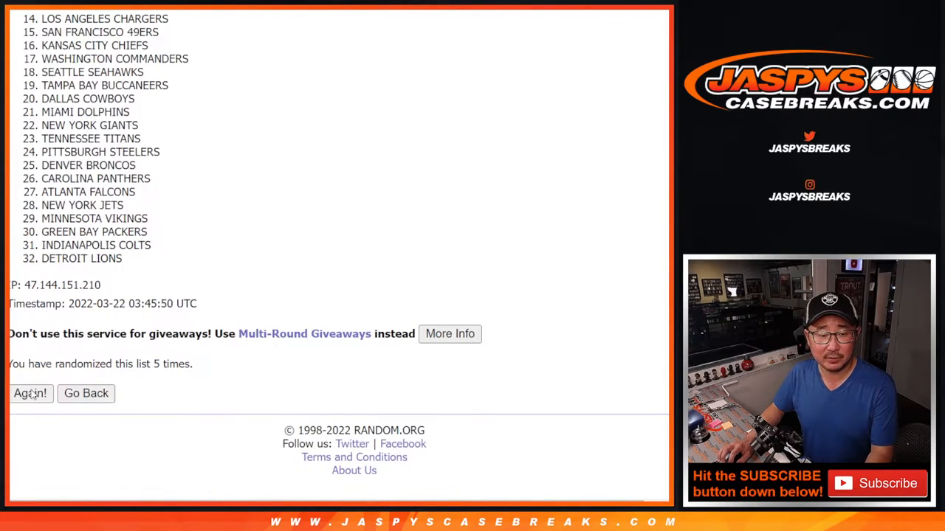
pyautogui.click(30, 394)
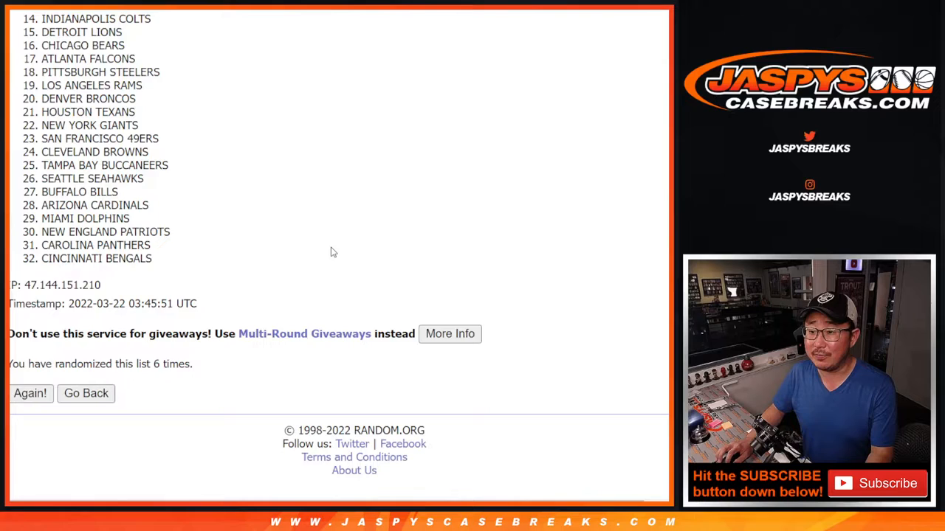
pyautogui.click(30, 393)
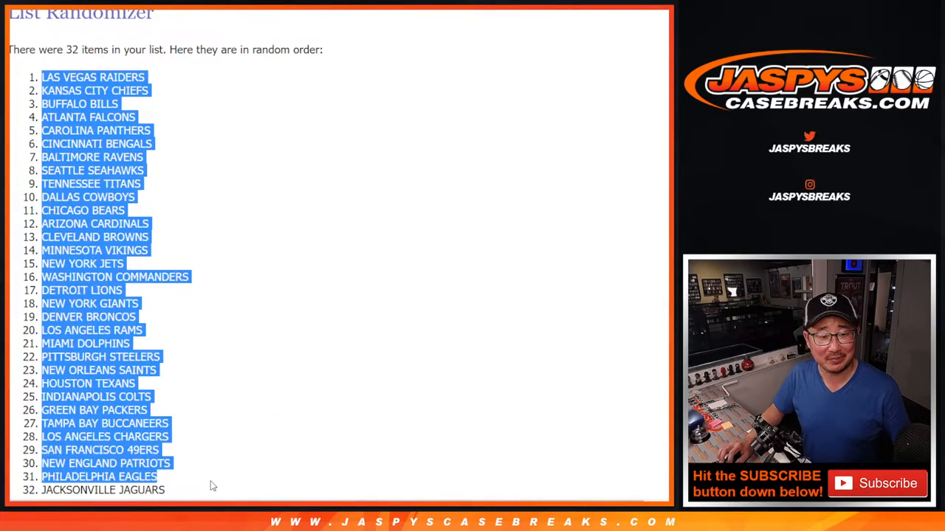
pyautogui.scroll(-3)
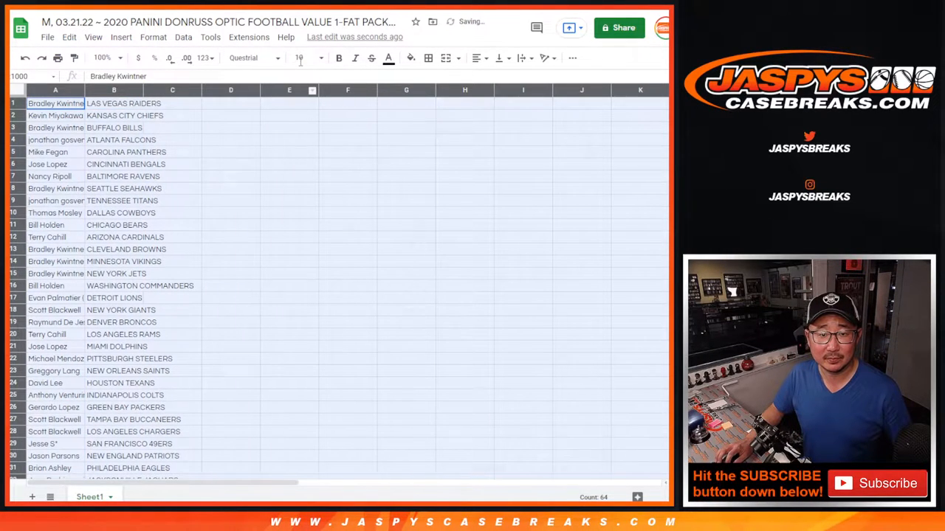
# Step: Zoom the sheet to 150% to inspect the pairs, then zoom back out
pyautogui.click(116, 59)
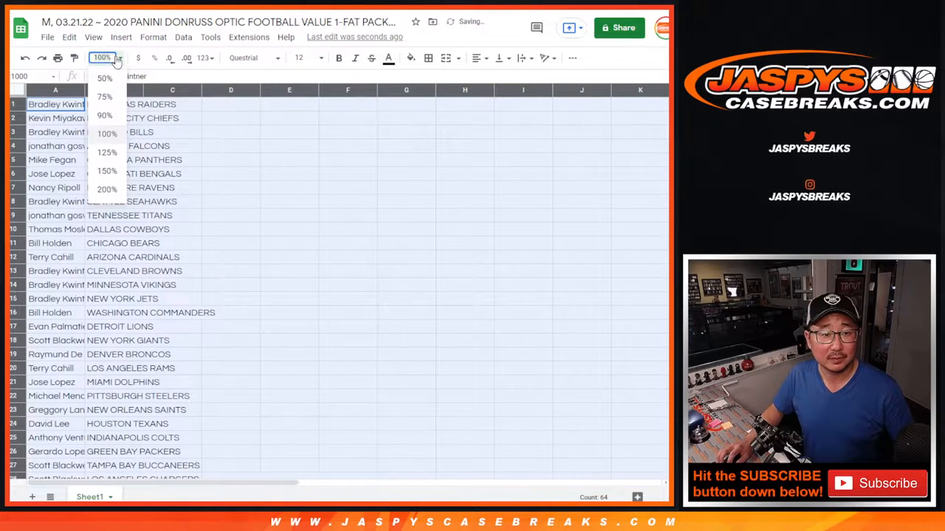
pyautogui.click(107, 170)
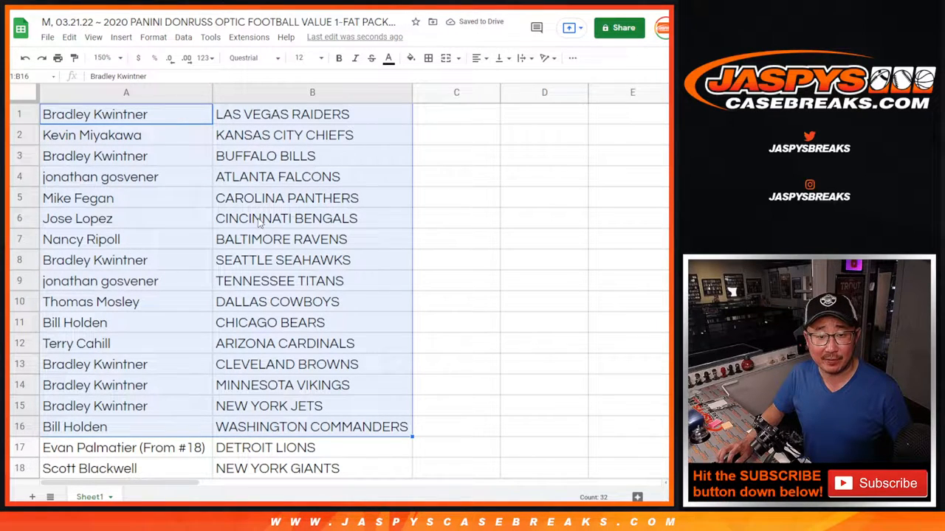
pyautogui.scroll(-3)
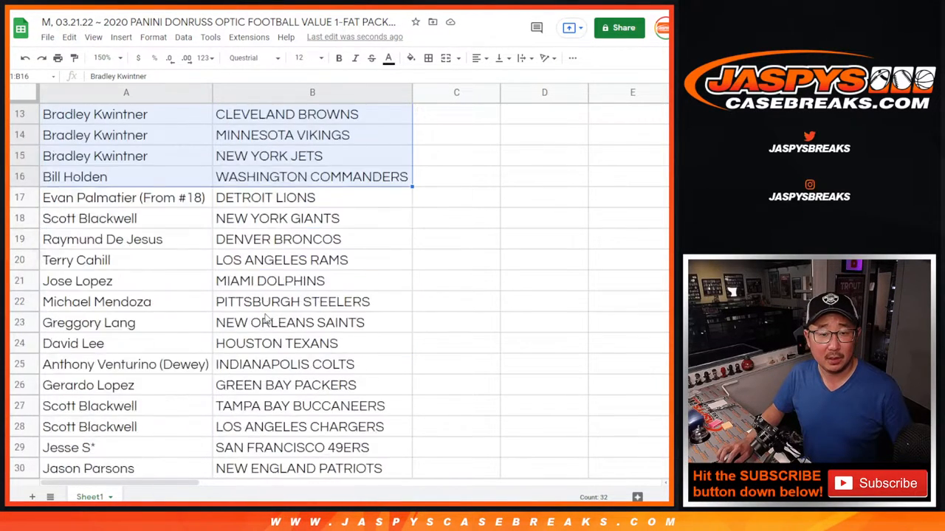
pyautogui.scroll(-3)
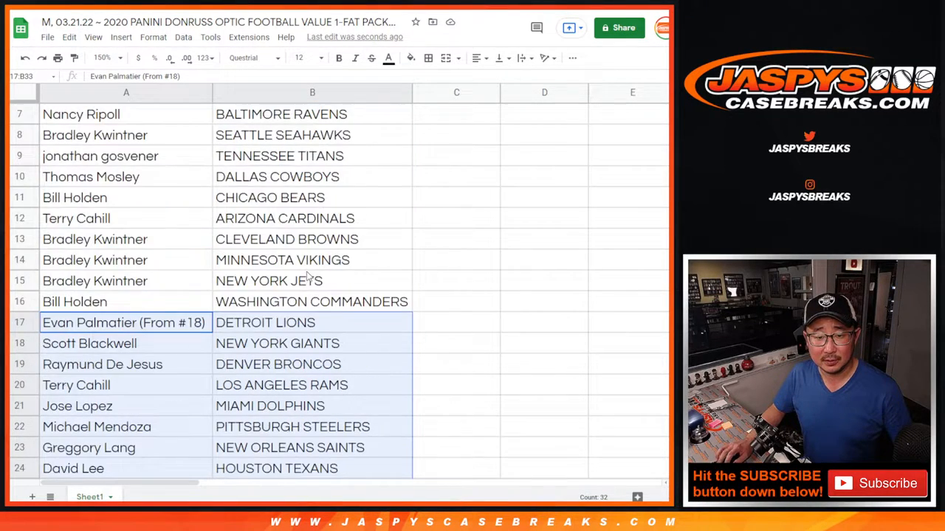
pyautogui.click(101, 58)
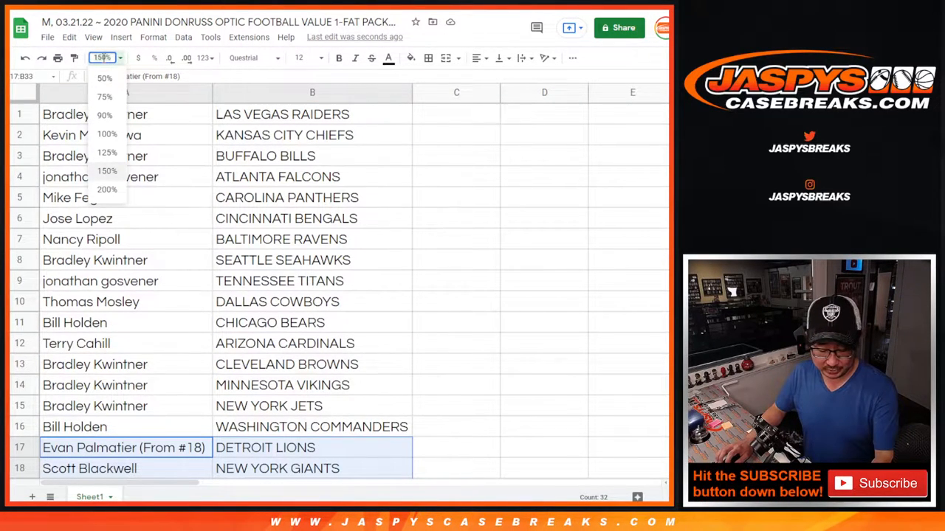
pyautogui.click(105, 134)
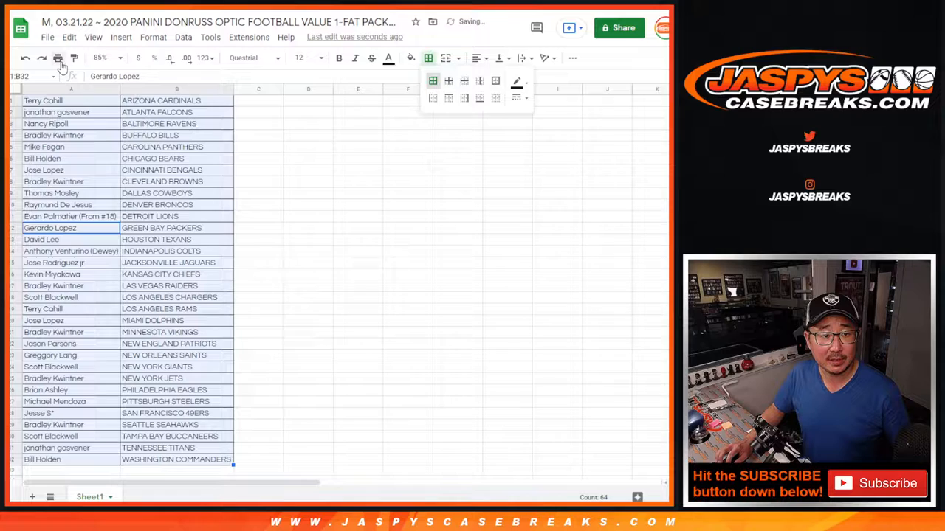
# Step: Open the sheet's print settings, then move to the RANDOM.ORG browser tab
pyautogui.click(75, 55)
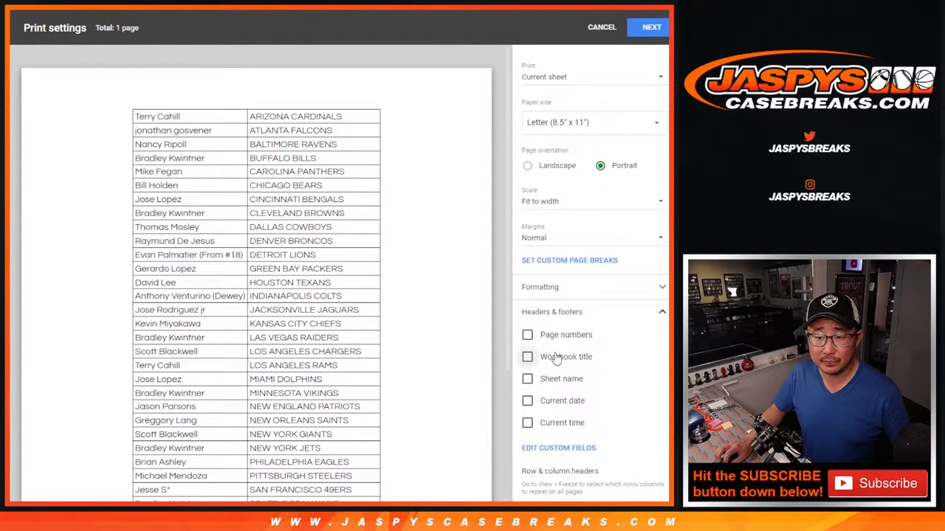
pyautogui.click(601, 28)
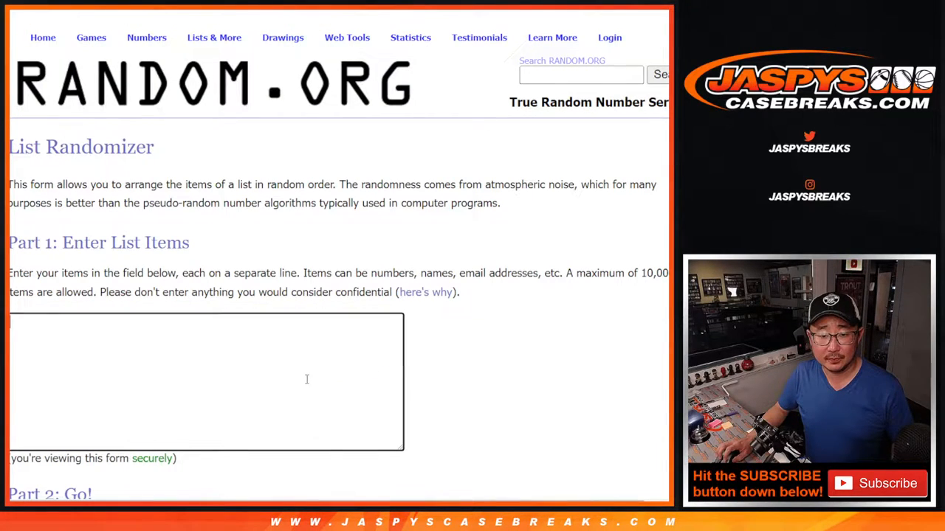
pyautogui.write('Terry Cahill')
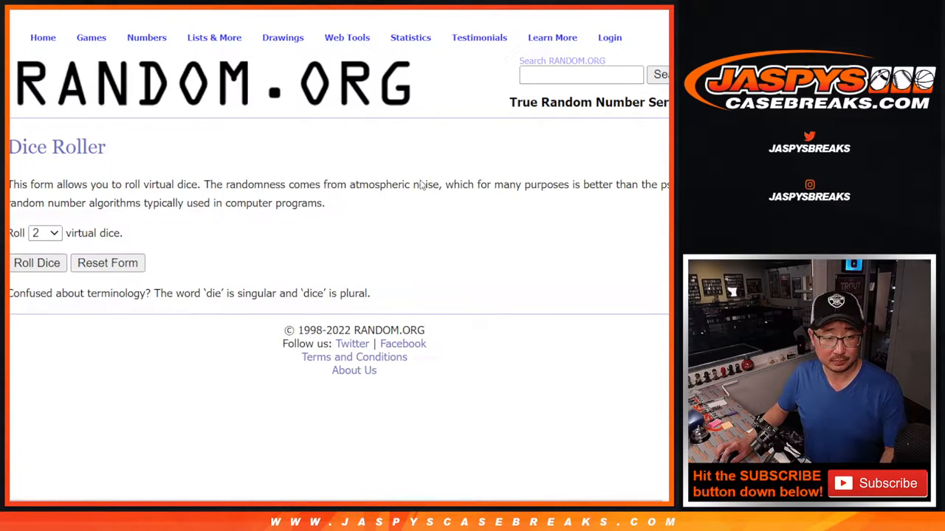
pyautogui.click(37, 263)
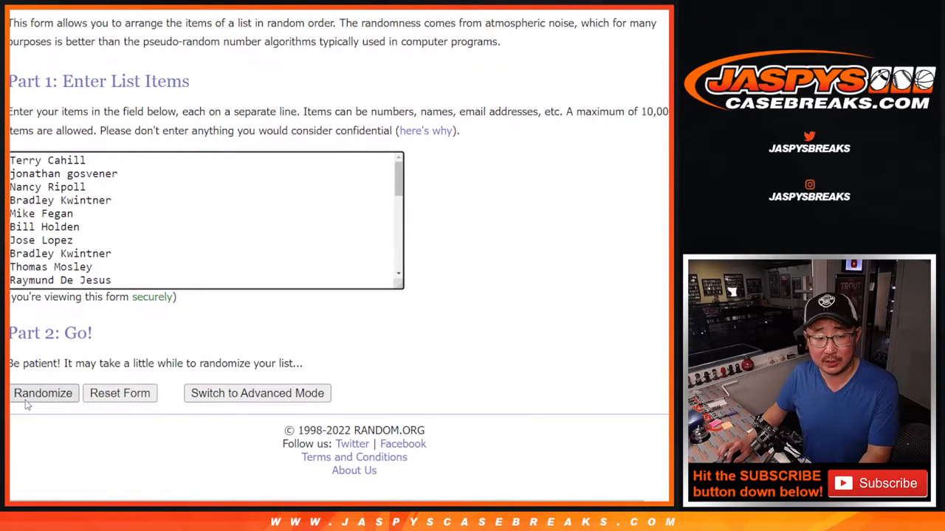
pyautogui.click(43, 393)
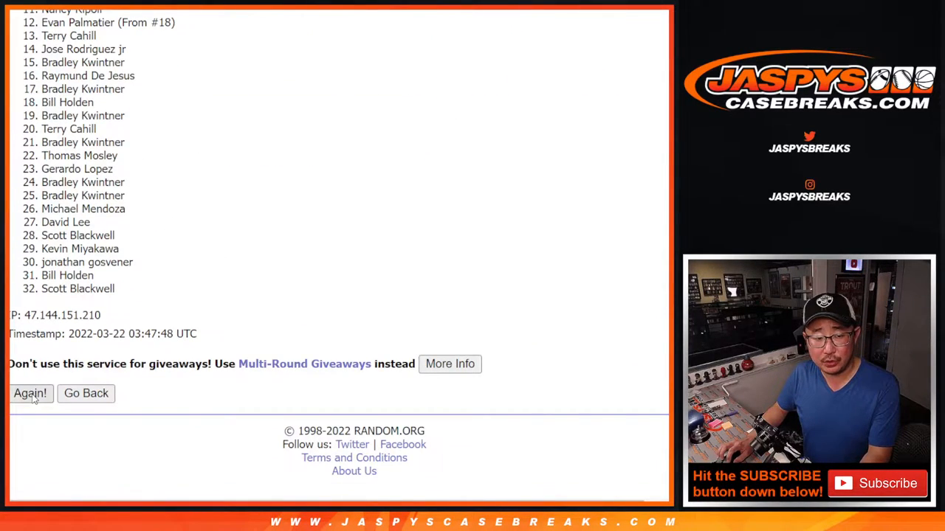
pyautogui.click(30, 394)
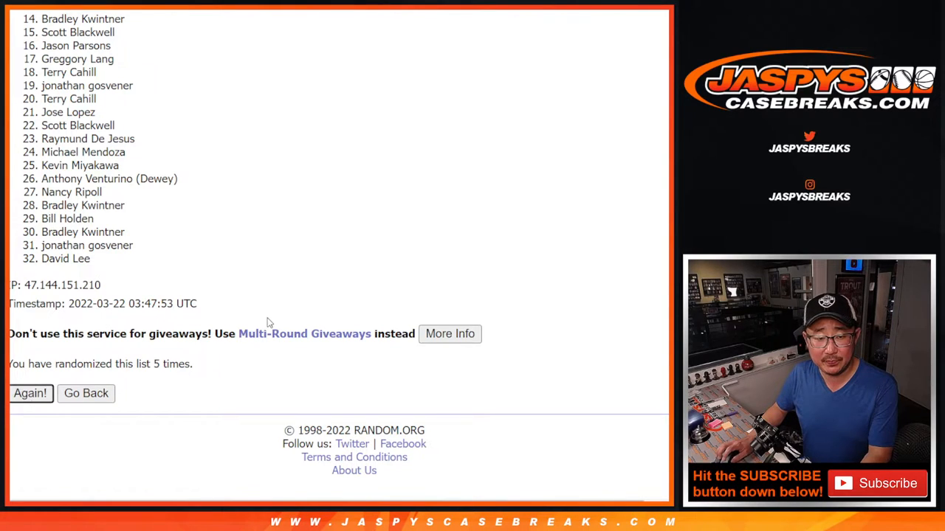
pyautogui.click(31, 394)
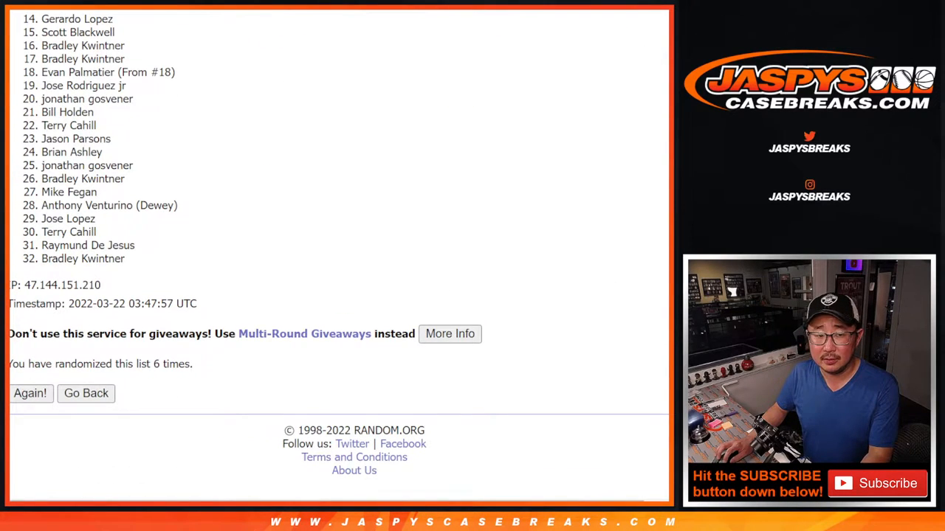
pyautogui.scroll(3)
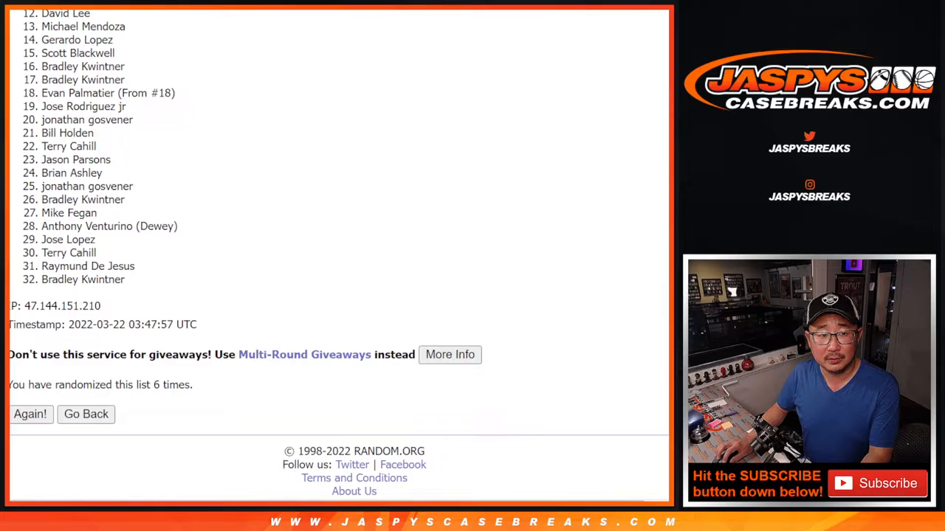
# Step: Scroll to the top of the results and highlight names 1 through 10
pyautogui.scroll(3)
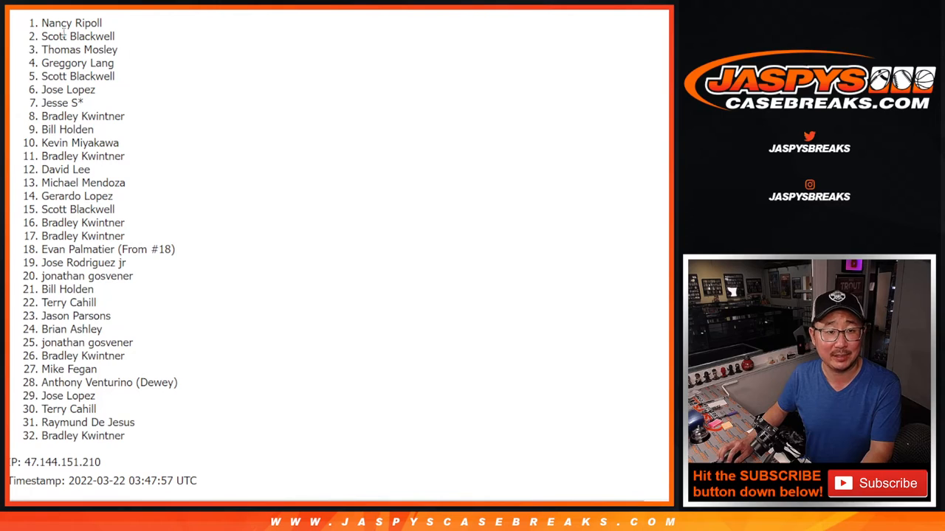
pyautogui.moveTo(70, 23); pyautogui.dragTo(137, 143)
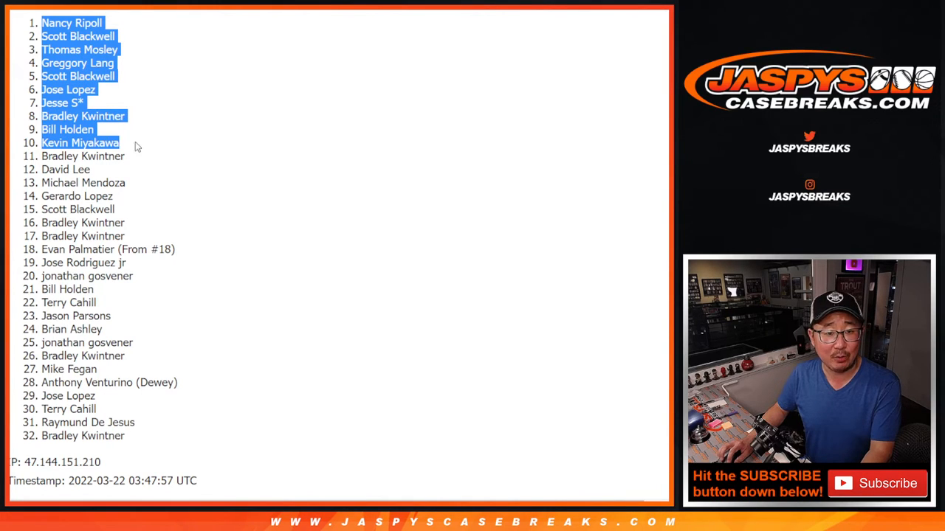